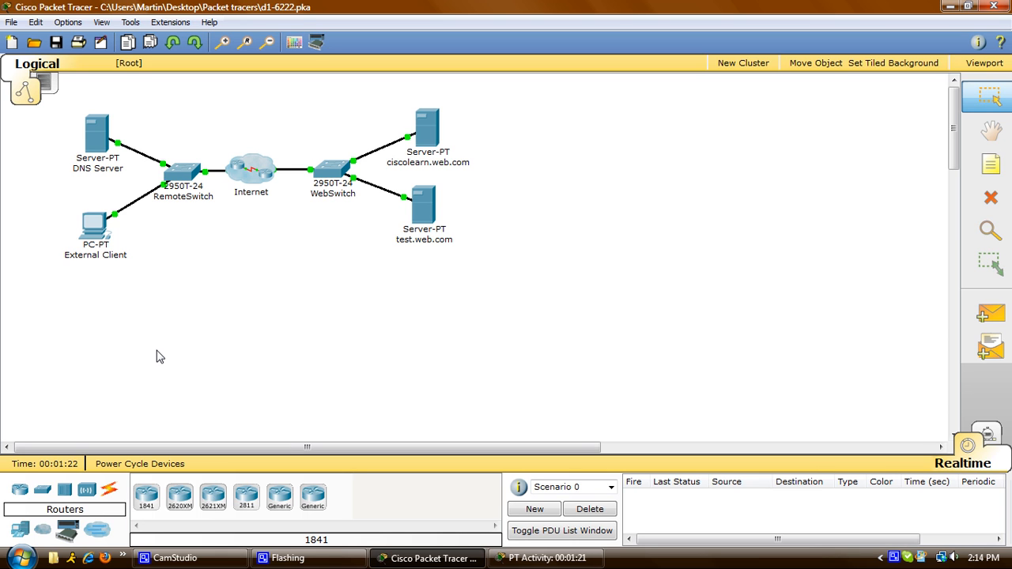
mouse_move(114, 241)
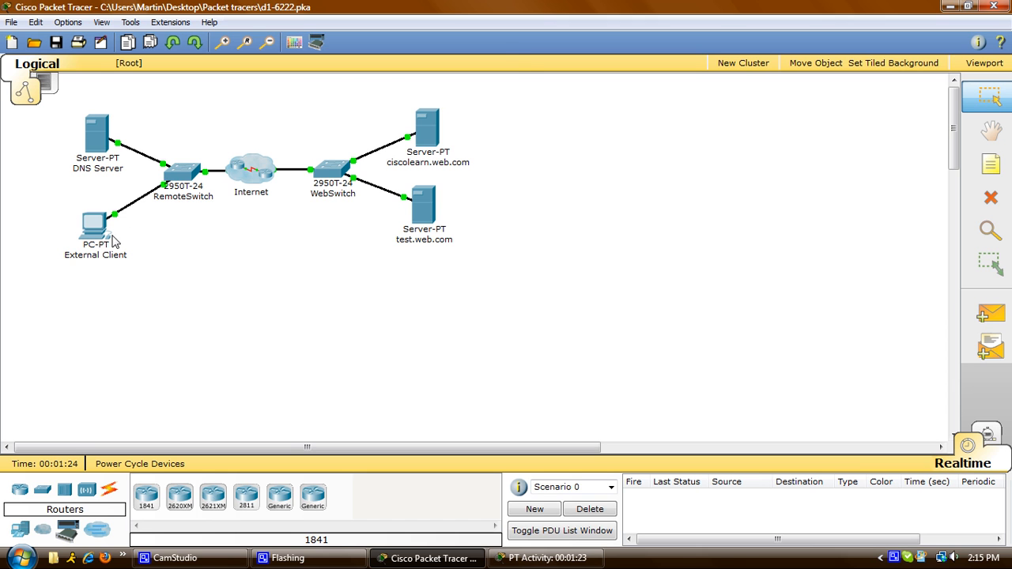
From the External Client's Command Prompt, ping ciscolearn.web.com
double_click(95, 230)
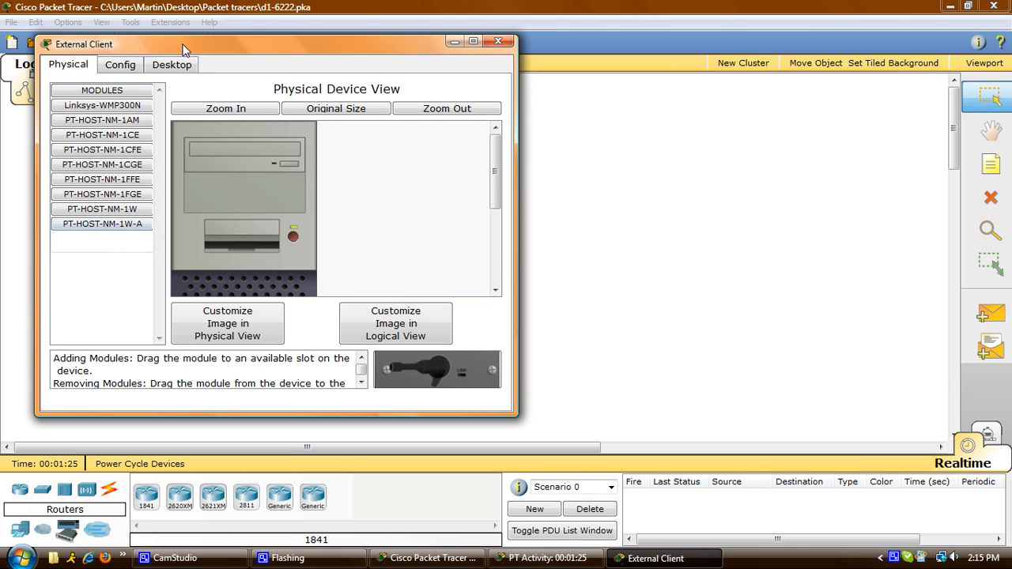
click(171, 64)
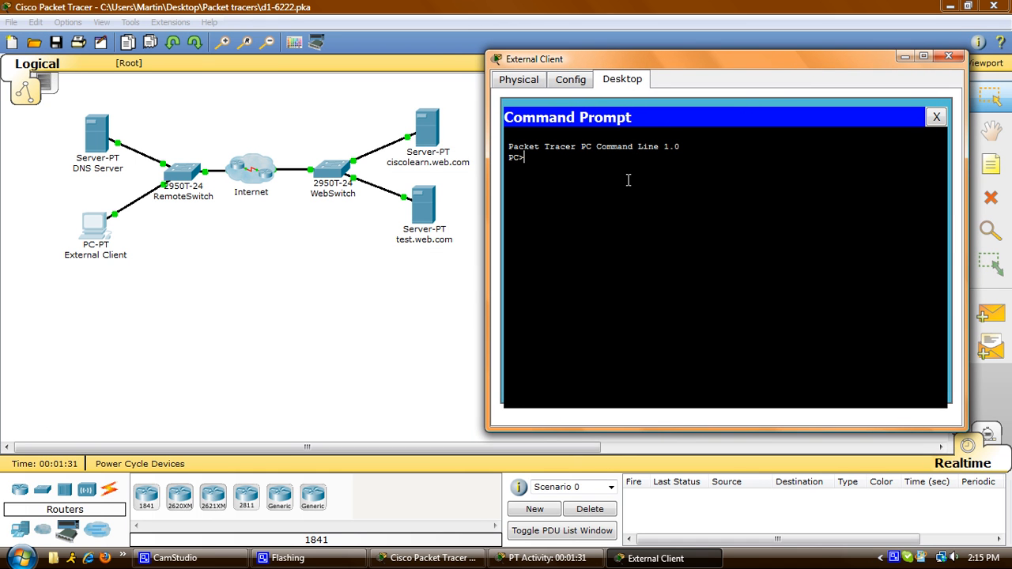
text(ping cis)
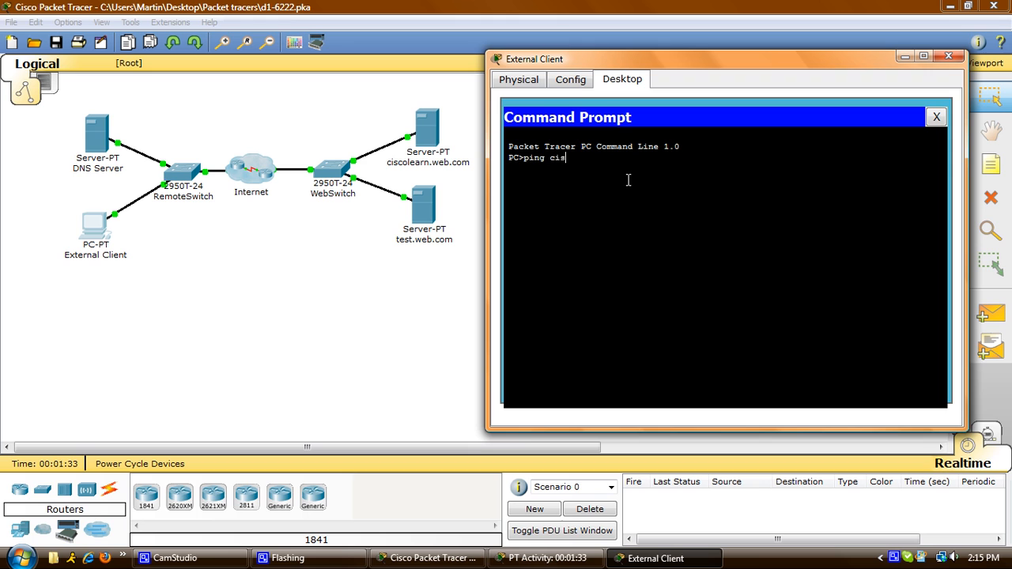
text(colaea)
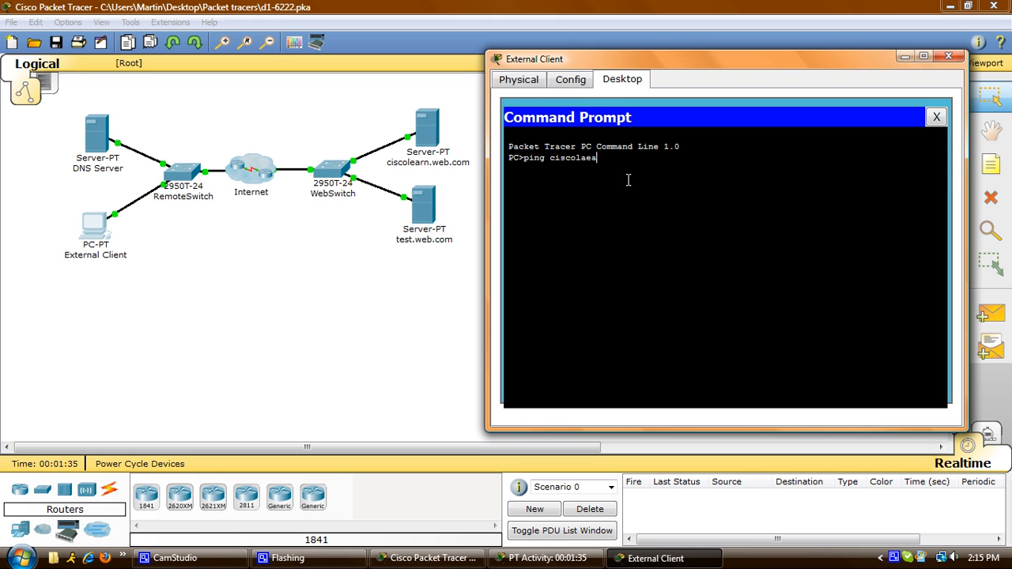
text(rn.web.c)
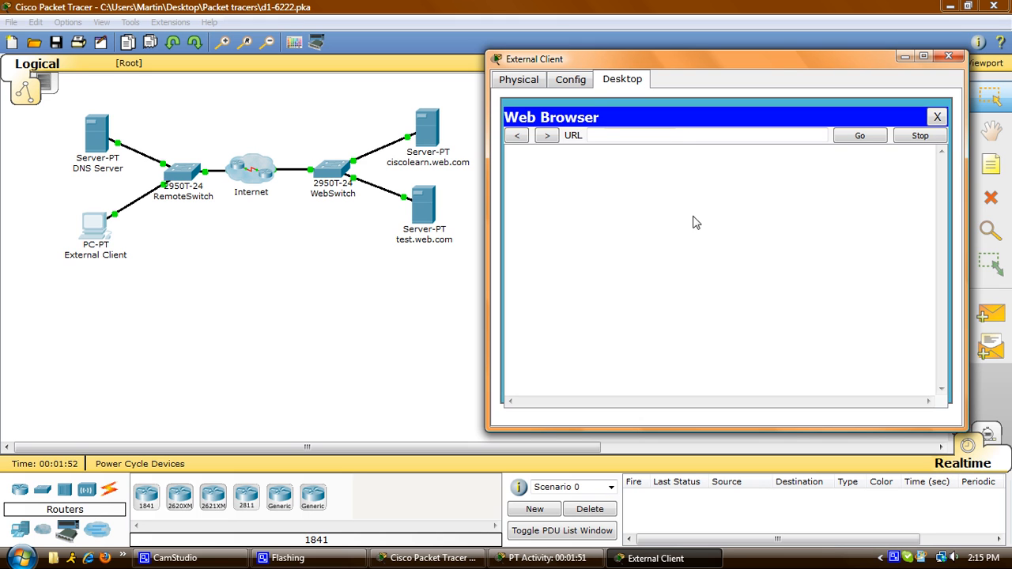
Browse to ciscolearn.web.com in the client's Web Browser, check its Config settings, then select the ciscolearn server
click(704, 136)
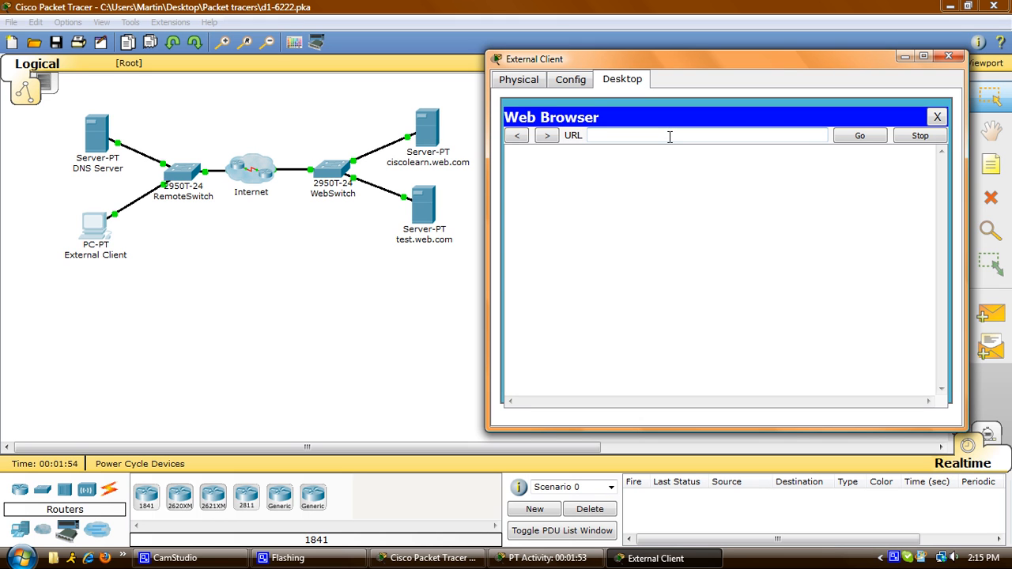
text(ciscolearn.web.c)
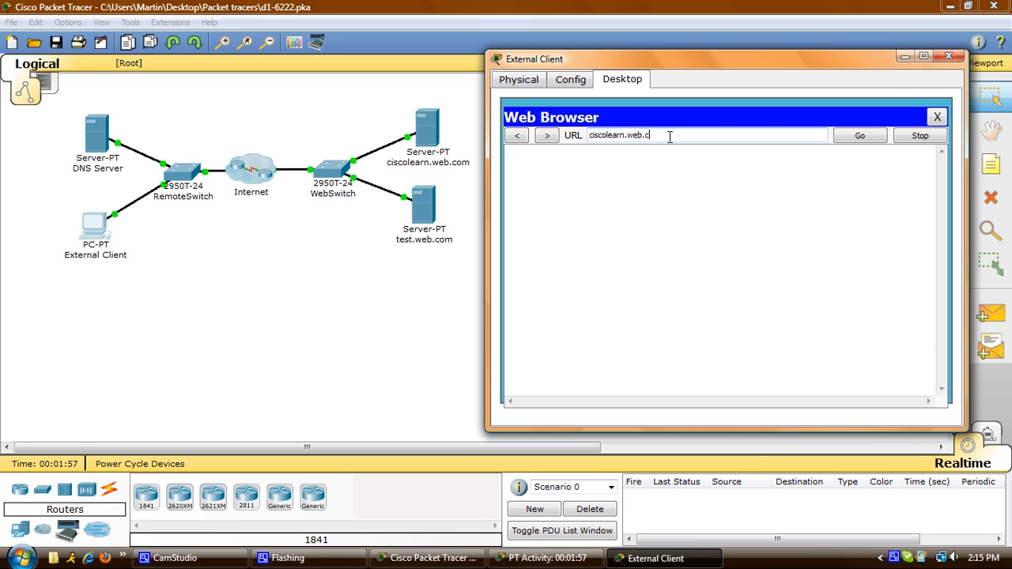
click(861, 136)
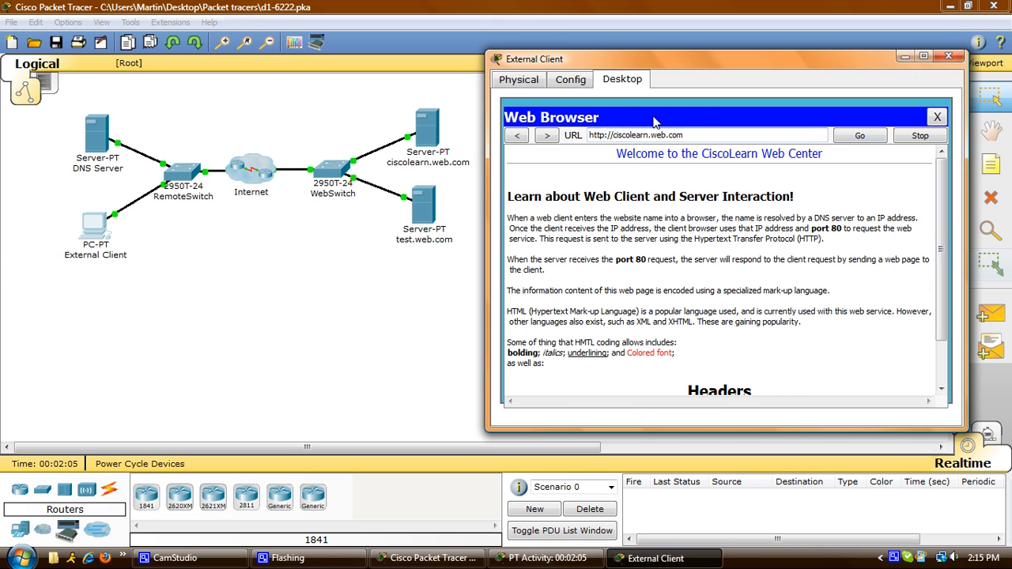
click(570, 79)
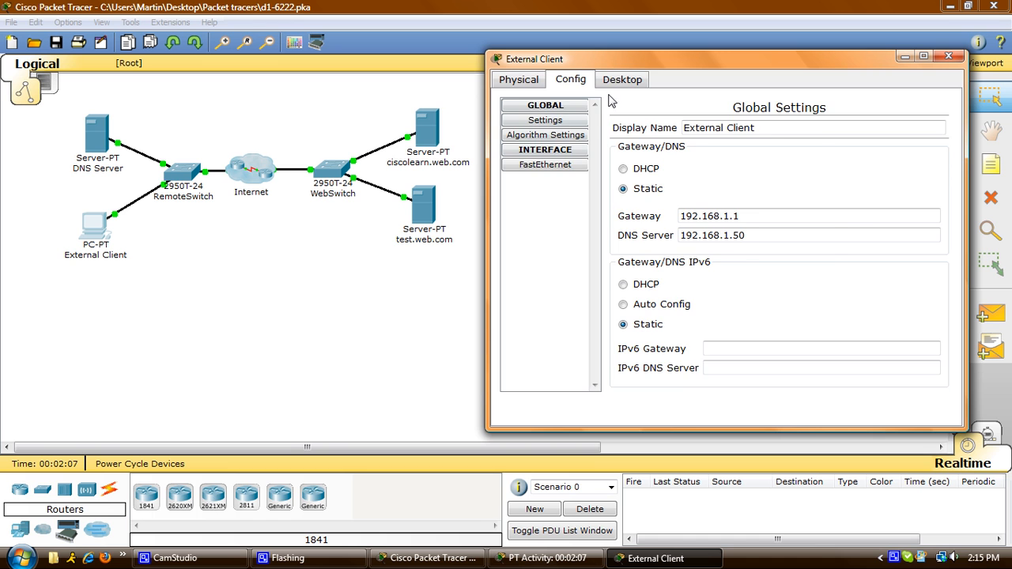
click(624, 80)
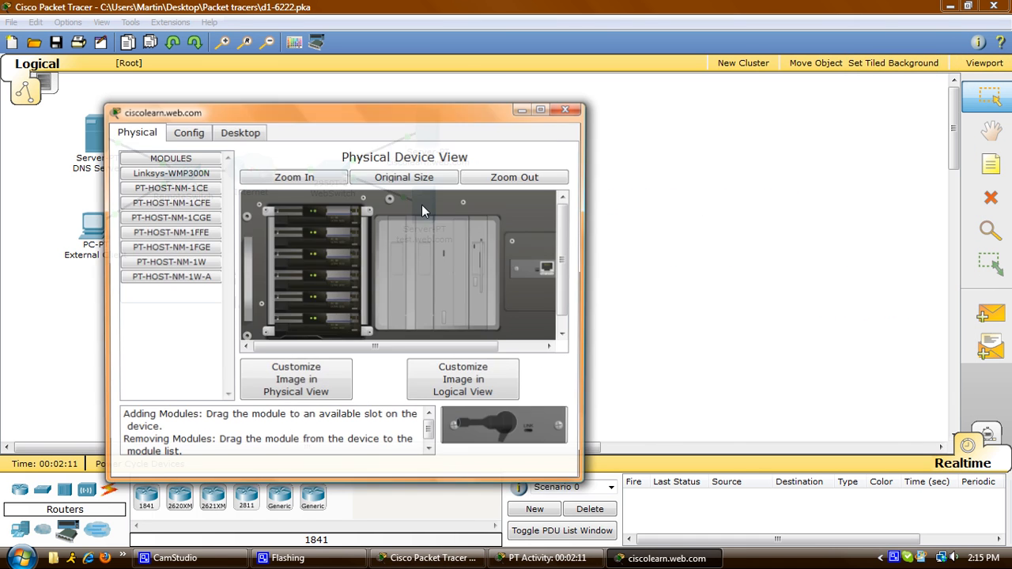
Review the server's global settings and HTTP service index.html, then close its window
click(188, 133)
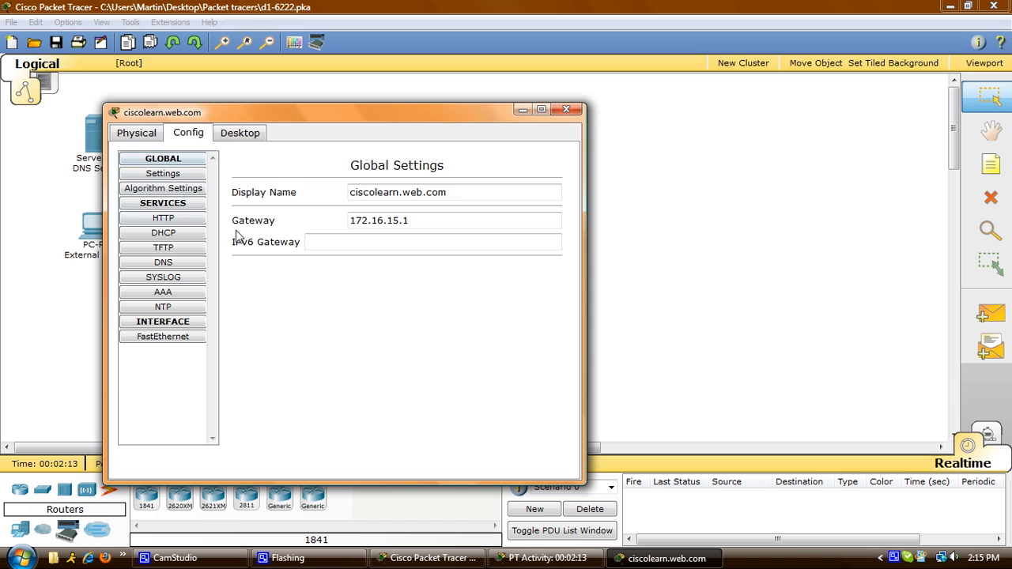
click(163, 218)
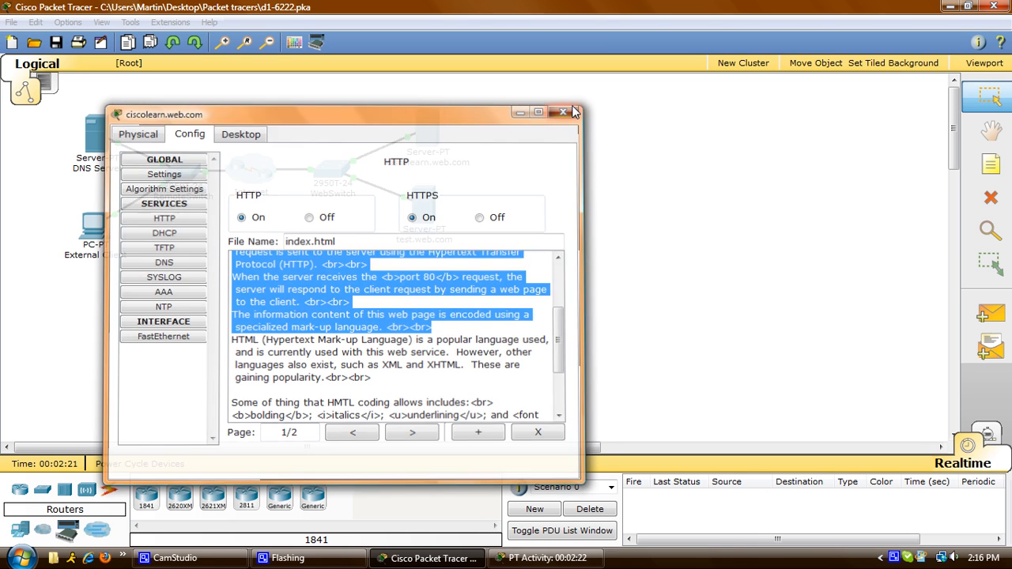
click(575, 111)
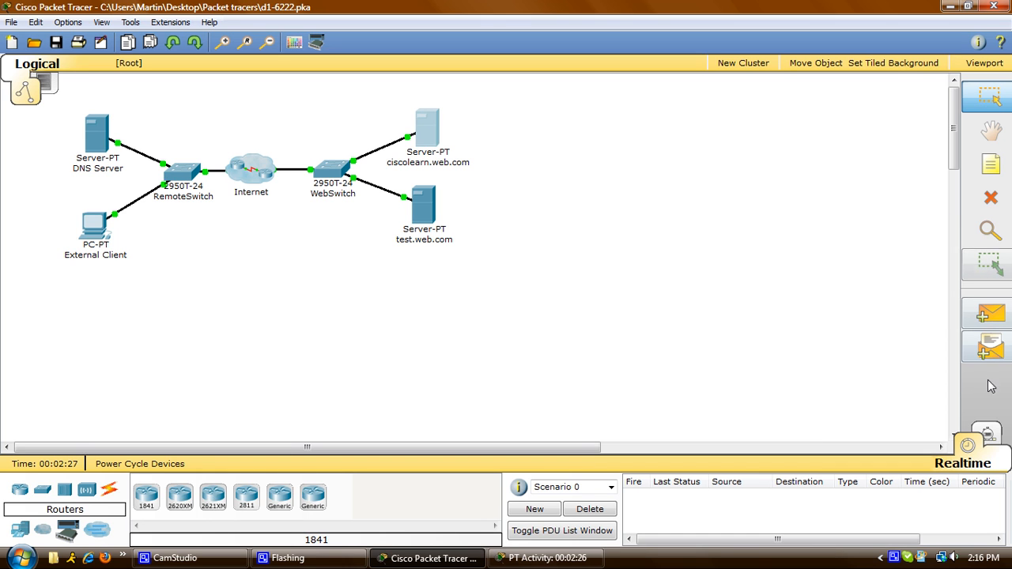
Enter Simulation mode and close the simulation event panel
click(990, 442)
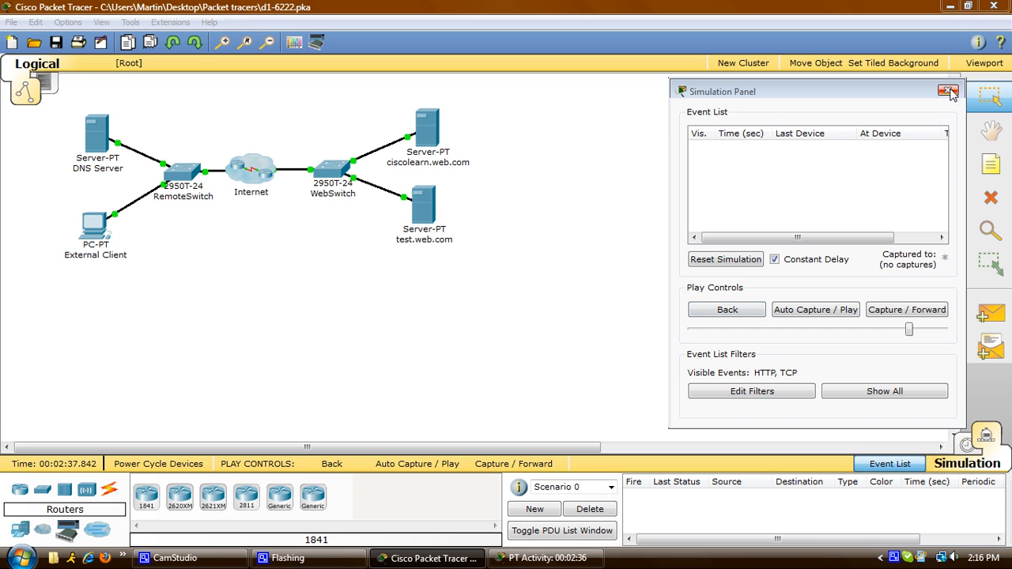
click(949, 90)
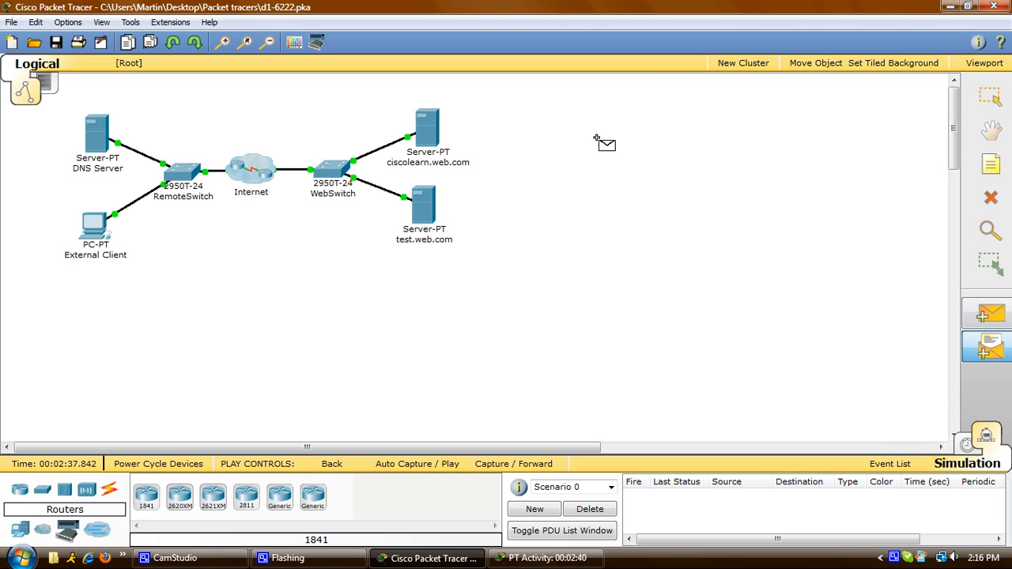
Start a complex PDU from the External Client: HTTP to 172.16.15.200 with source port 1000
click(990, 346)
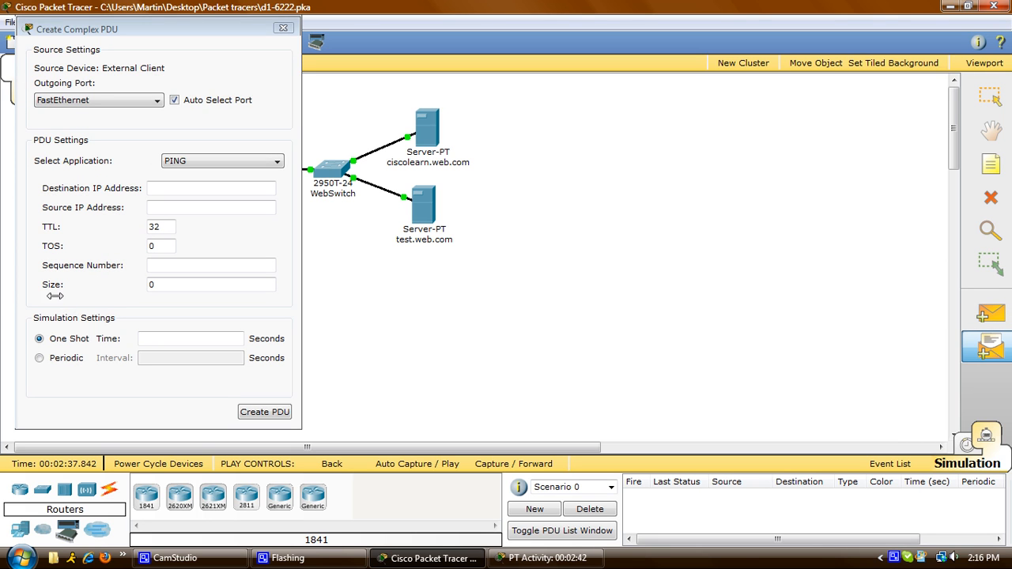
mouse_move(141, 213)
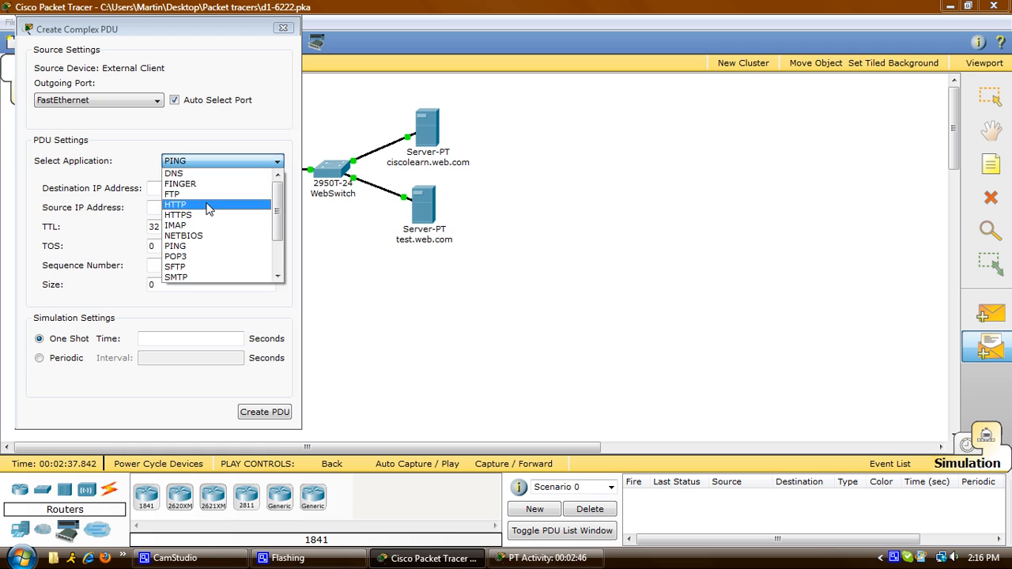
click(175, 204)
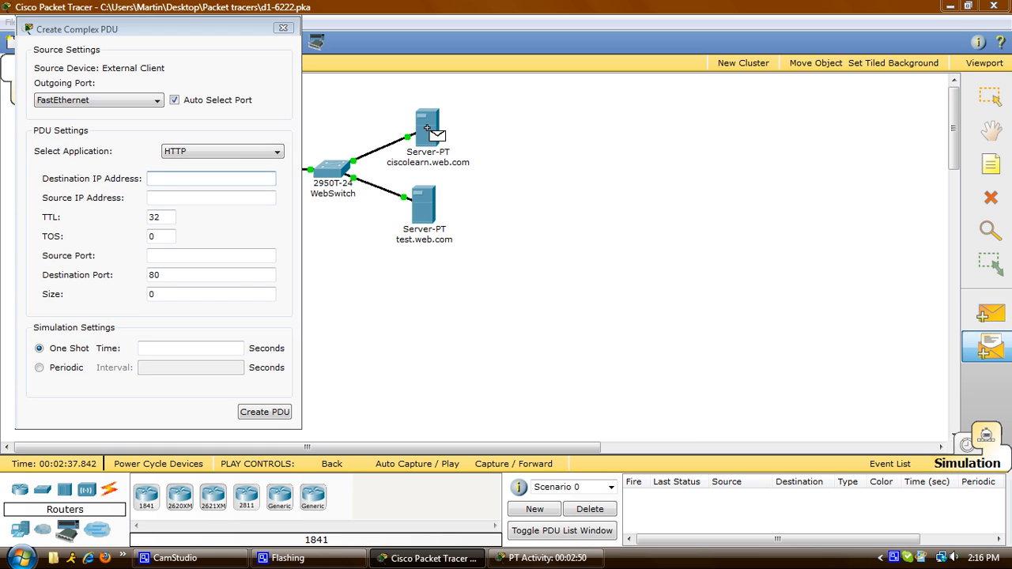
text(172.16.15.200)
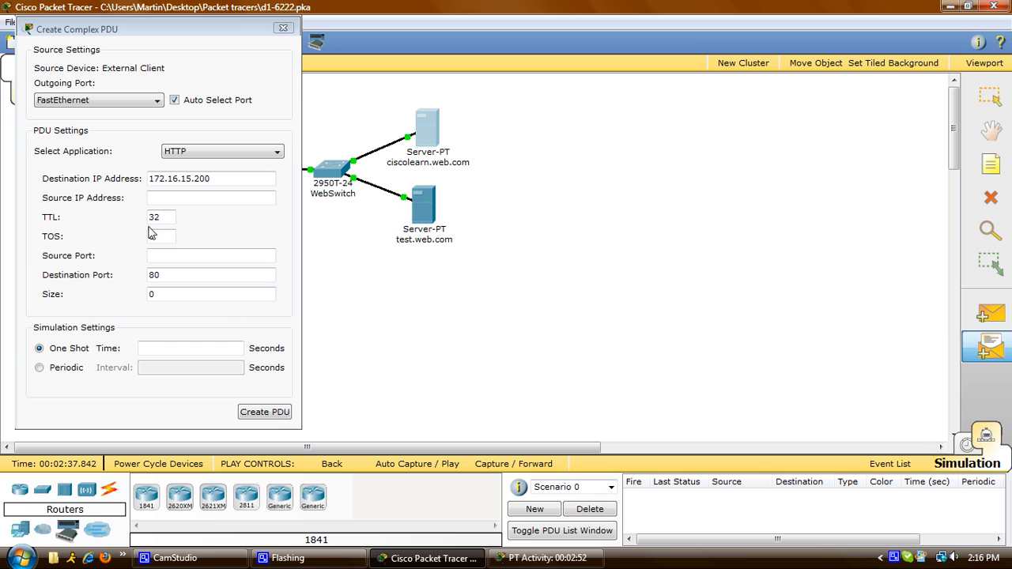
click(212, 256)
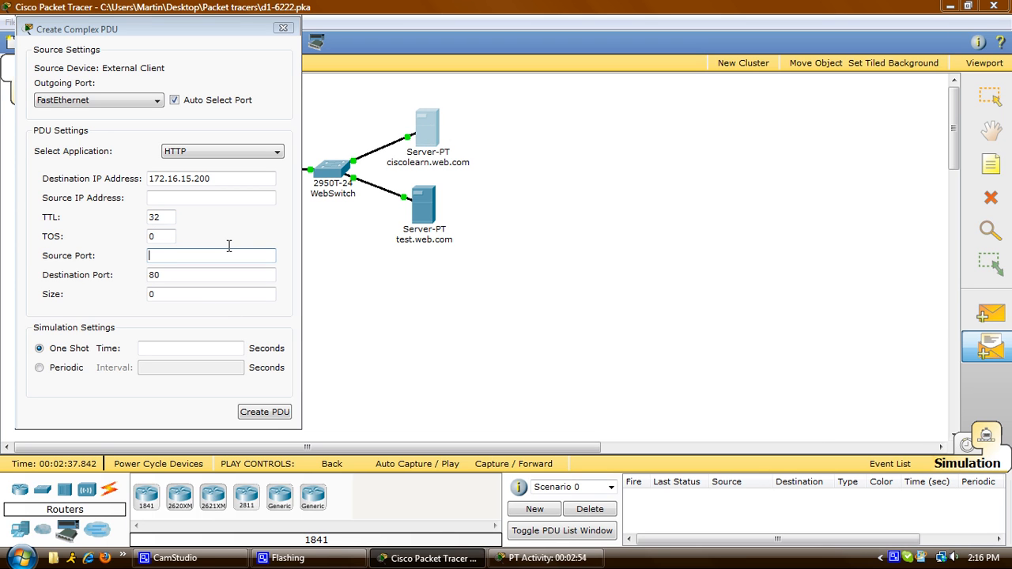
text(1000)
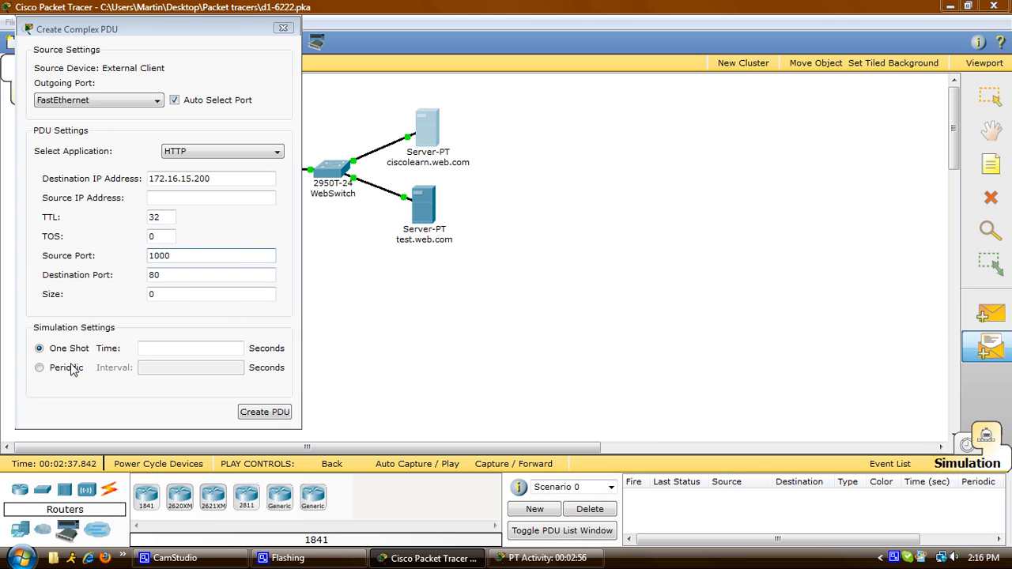
click(212, 256)
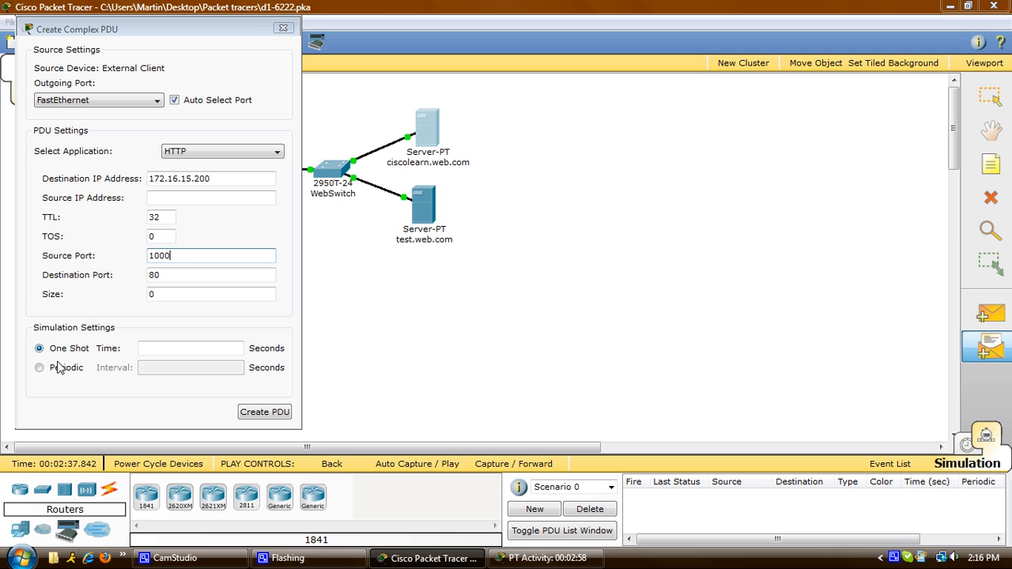
Make the PDU periodic with a 120-second interval and create it
click(39, 367)
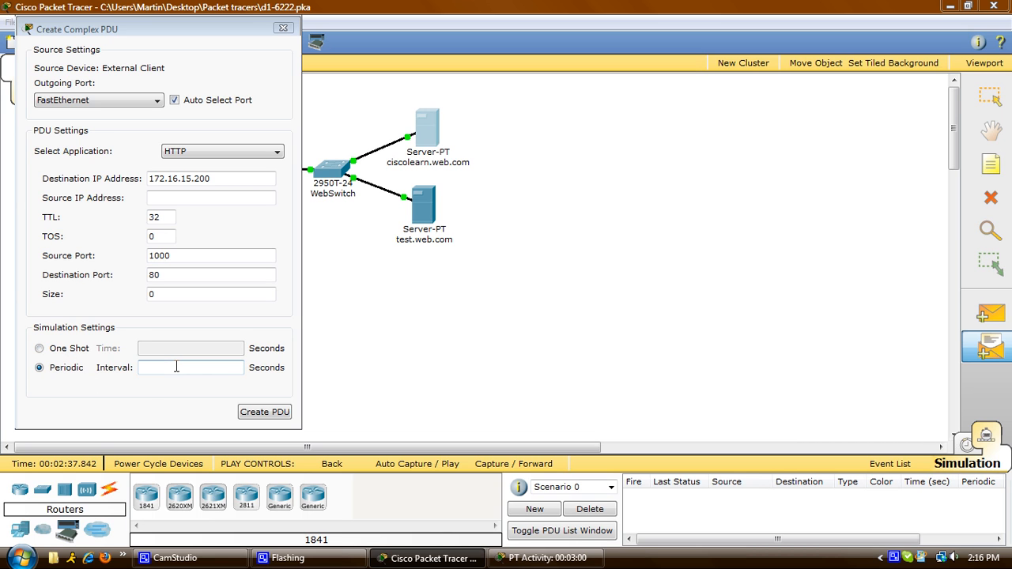
text(120)
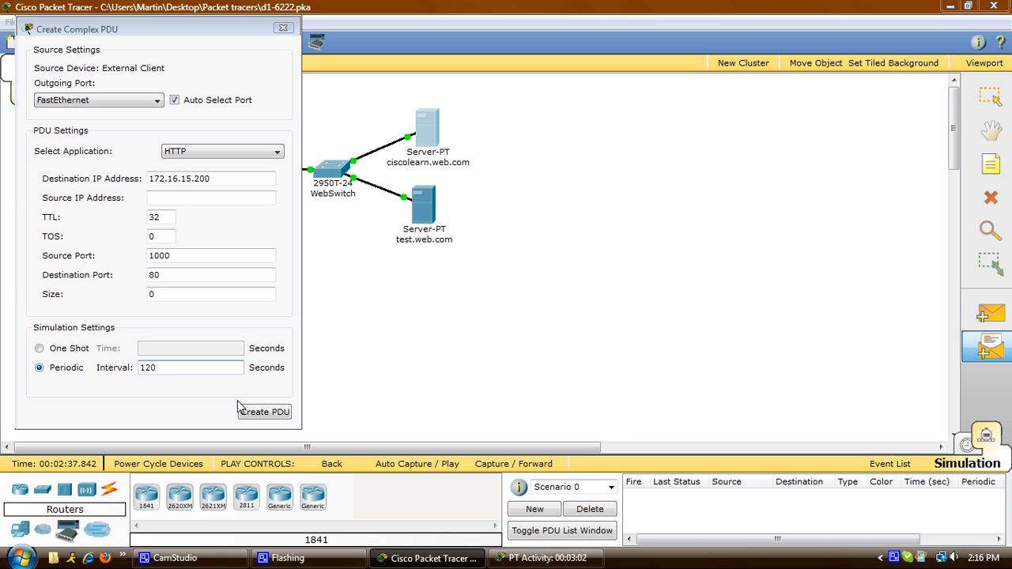
click(264, 412)
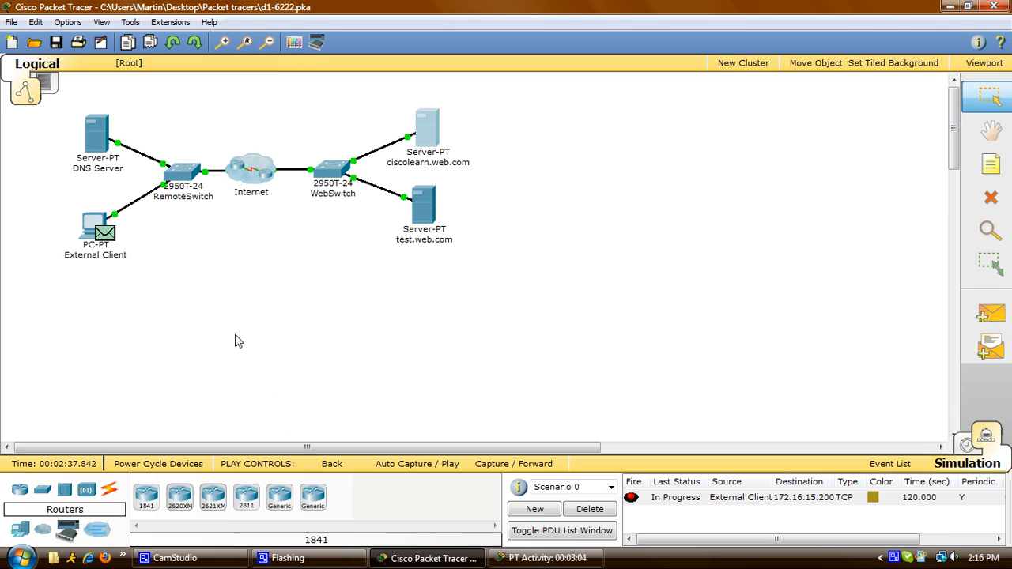
mouse_move(204, 260)
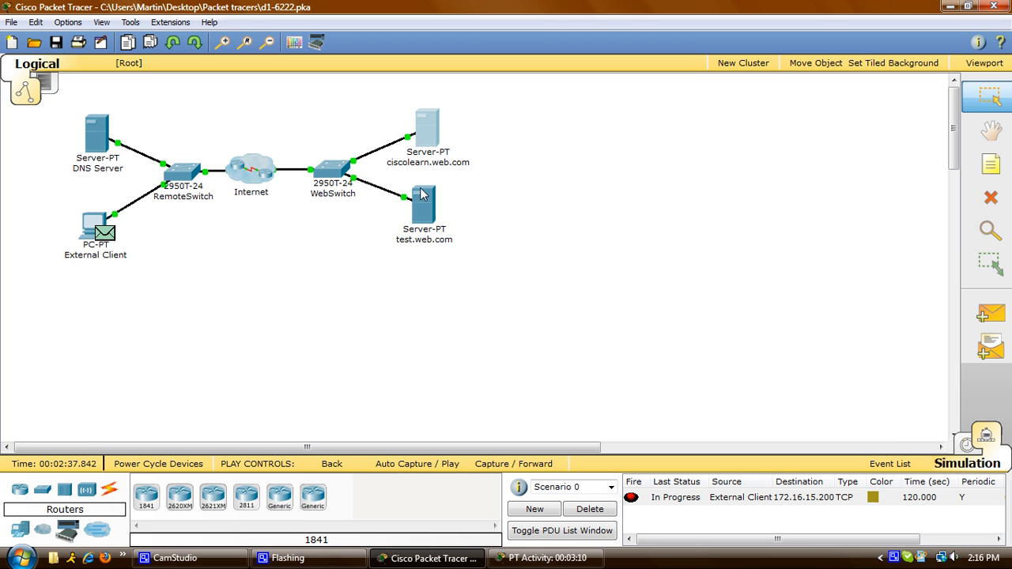
Play the simulation so the HTTP packet leaves the External Client toward the server
click(417, 463)
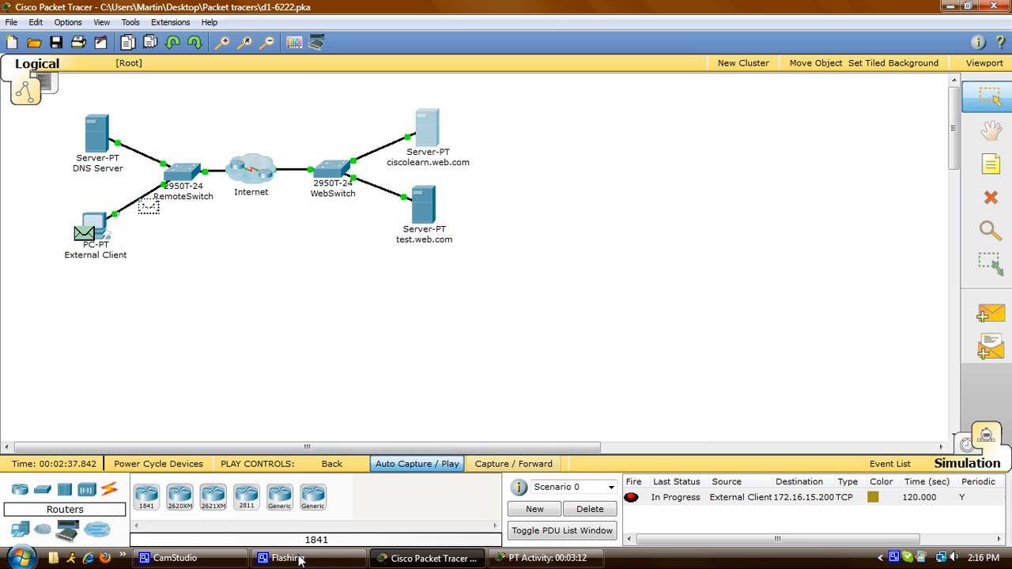